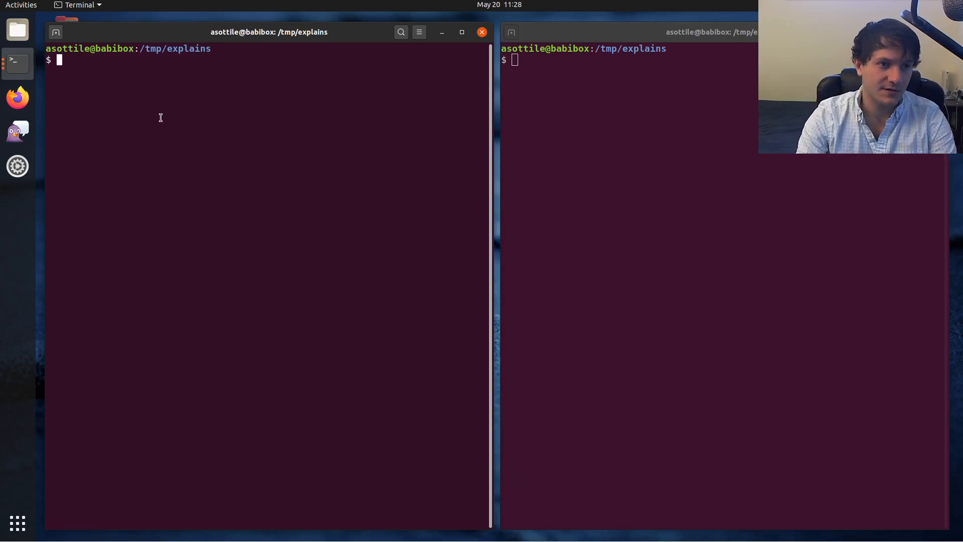
List /usr/bin, then show the -rwxr-xr-x permissions of /usr/bin/zip and /usr/bin/ls.
{"action": "type", "text": "ls ~/"}
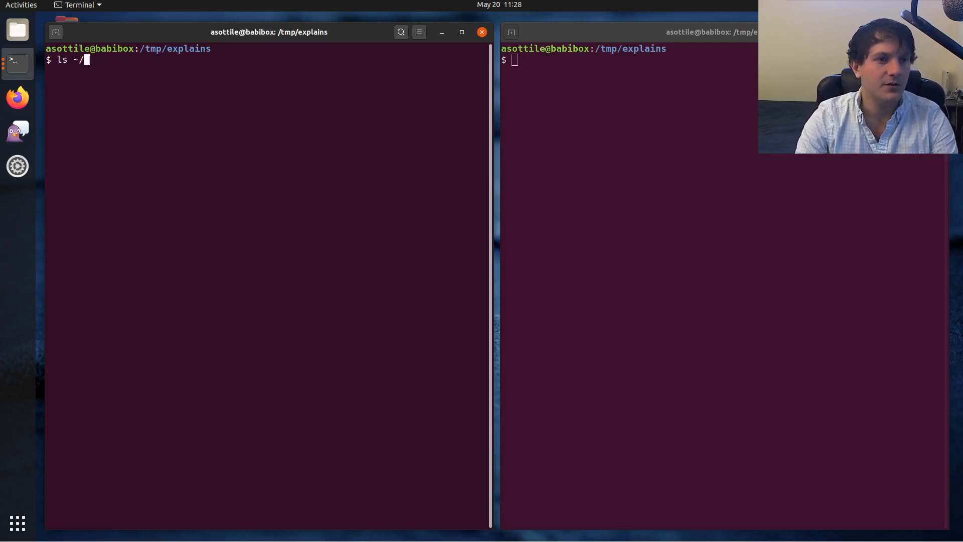
{"action": "type", "text": "/usr/"}
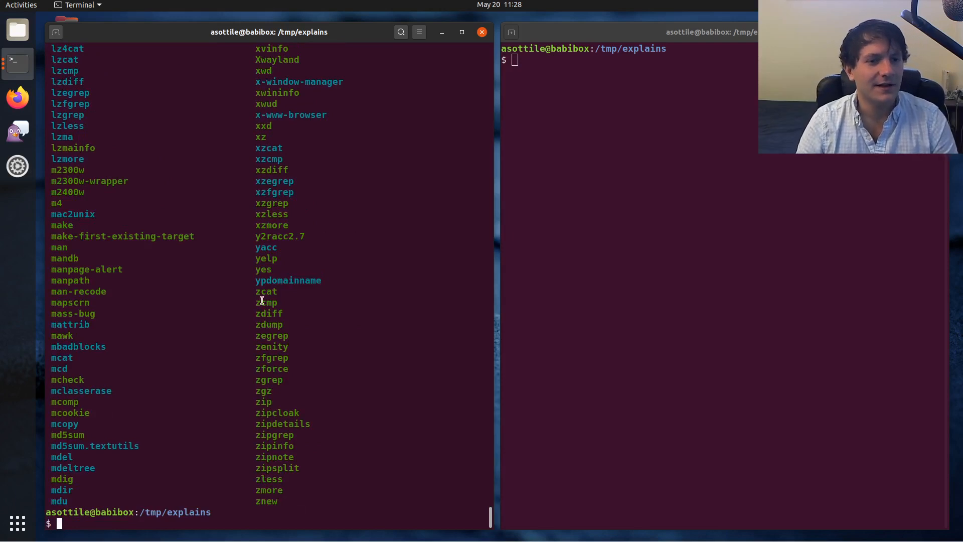
{"action": "type", "text": "ls /usr/bin/zip"}
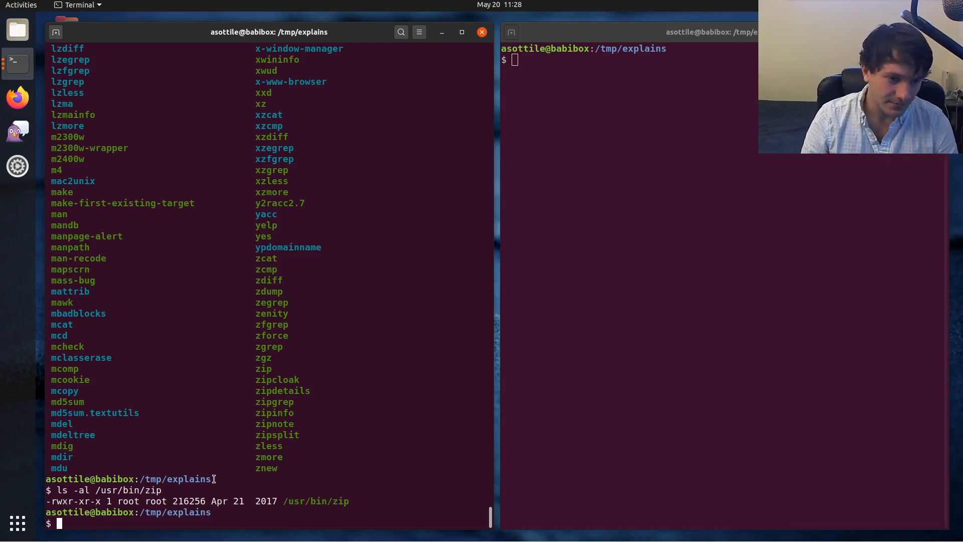
{"action": "type", "text": "ls -al /usr/bin/l"}
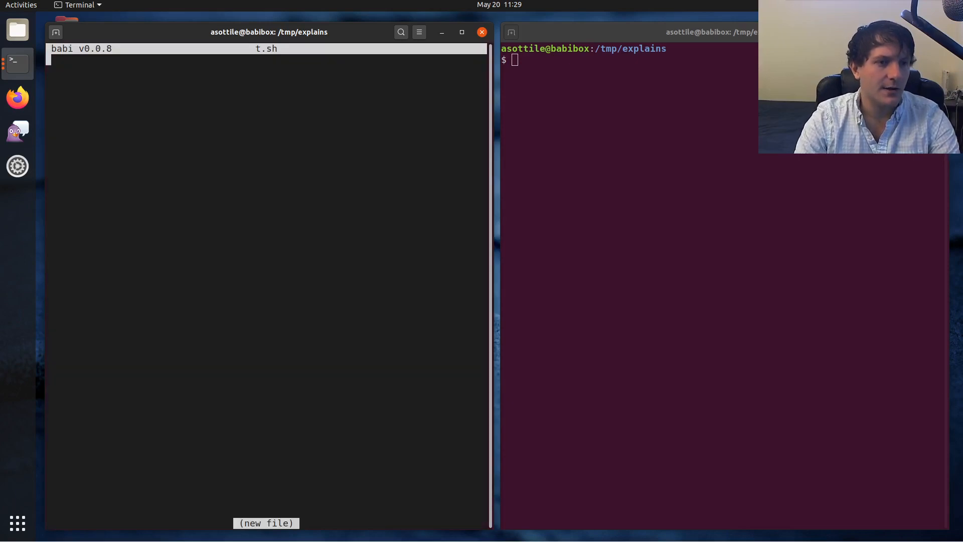
Write echo hi into t.sh, run ./t.sh to get permission denied, and check its permissions.
{"action": "type", "text": "echo hi"}
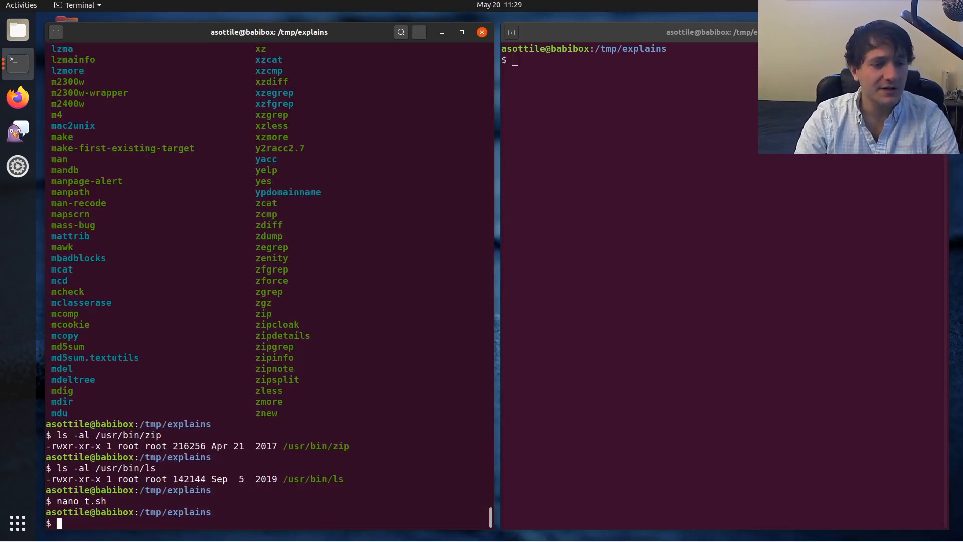
{"action": "type", "text": "./t.sh"}
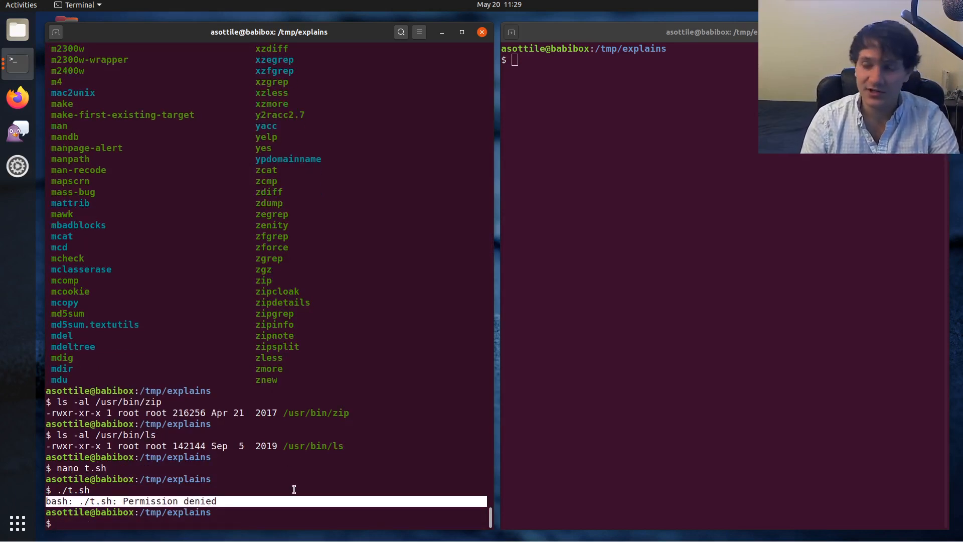
{"action": "type", "text": "ls -al t.sh"}
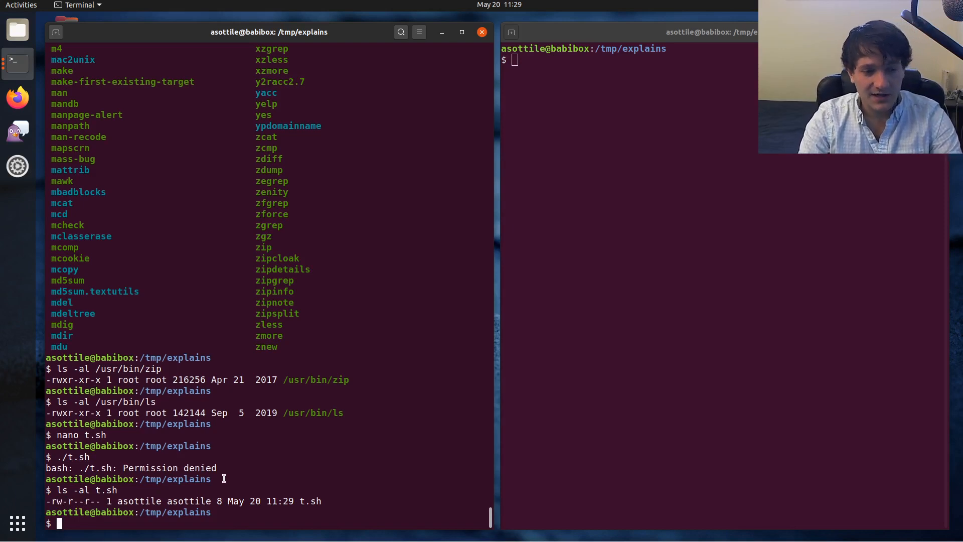
Make t.sh executable with chmod +x so ./t.sh prints hi.
{"action": "type", "text": "chmod"}
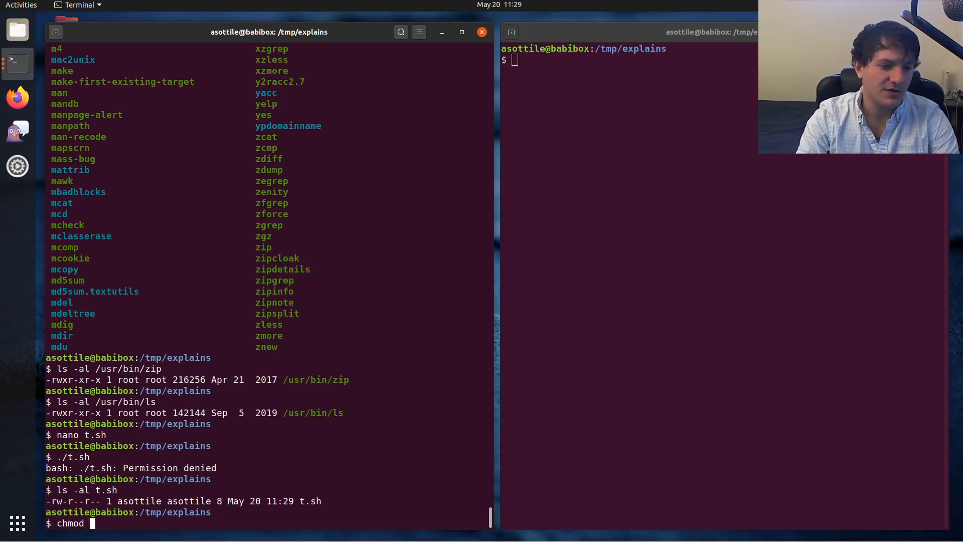
{"action": "type", "text": "+x"}
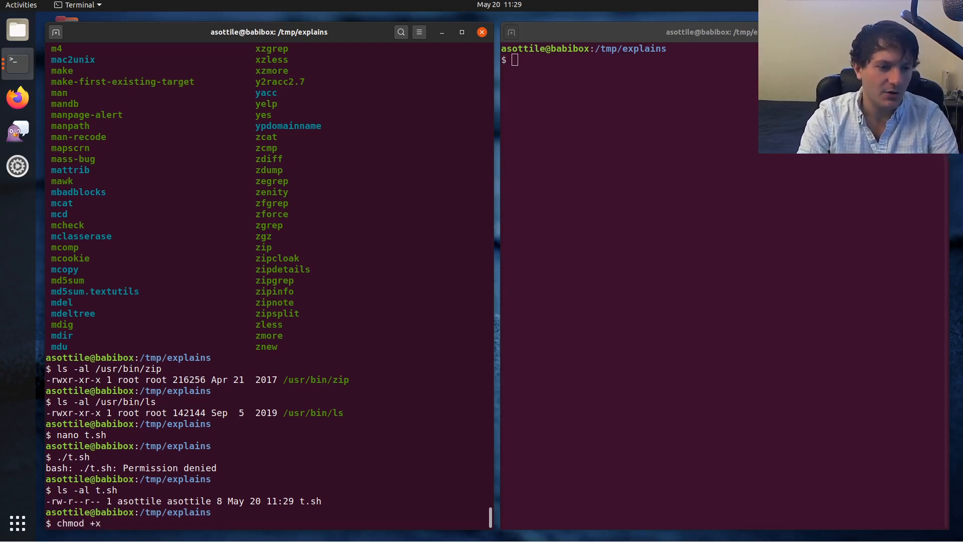
{"action": "type", "text": "t.sh"}
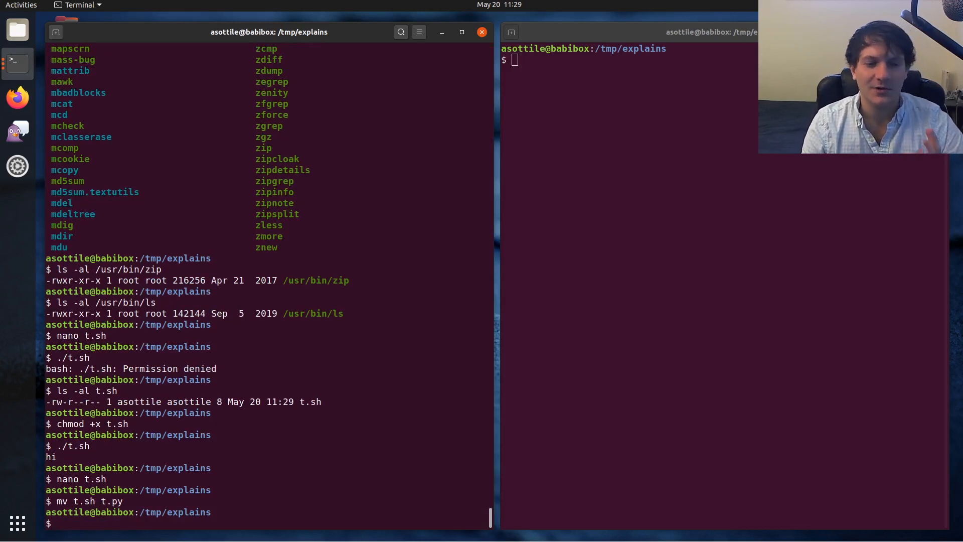
Rewrite t.py with import os and print('hello world'), run it, and get import: command not found.
{"action": "type", "text": "./t.py"}
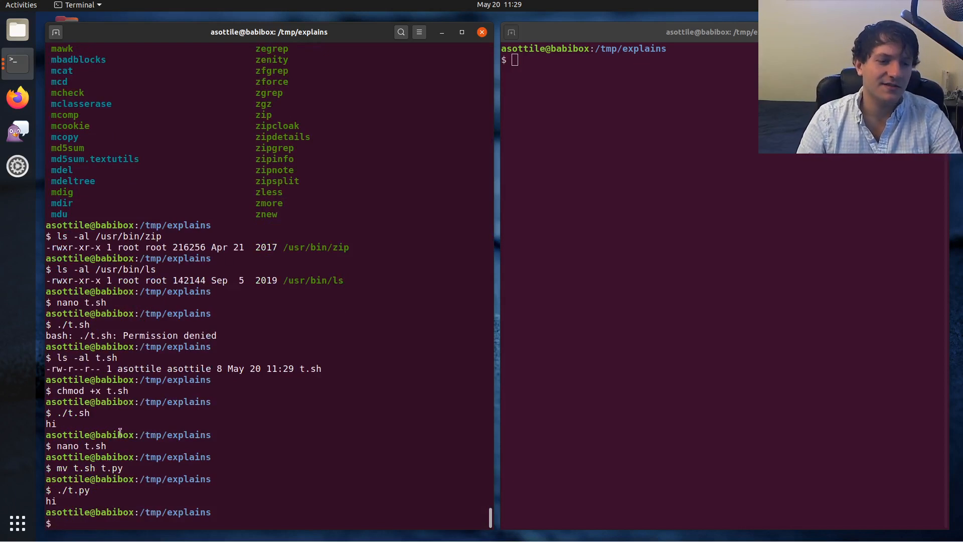
{"action": "type", "text": "nano t.p"}
{"action": "type", "text": "import os"}
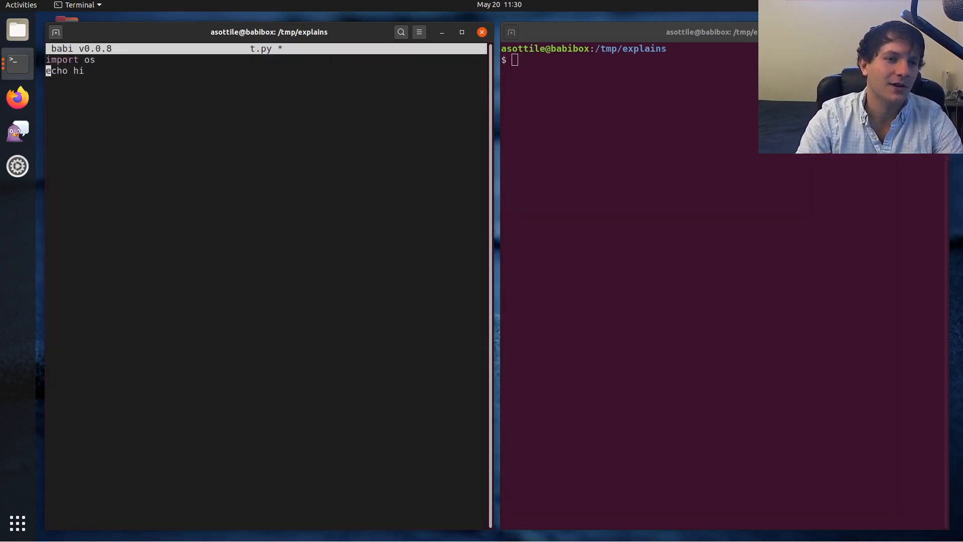
{"action": "type", "text": "print("}
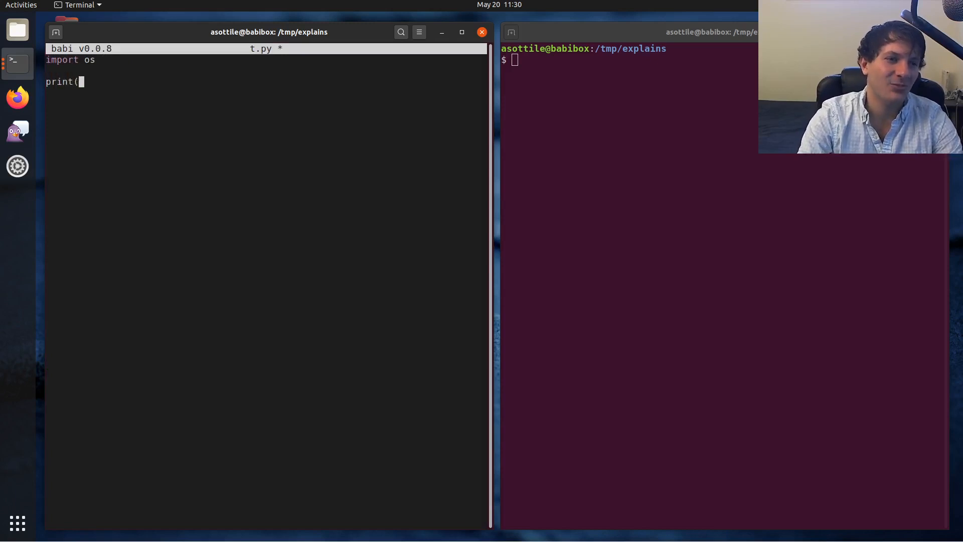
{"action": "type", "text": "'hello world"}
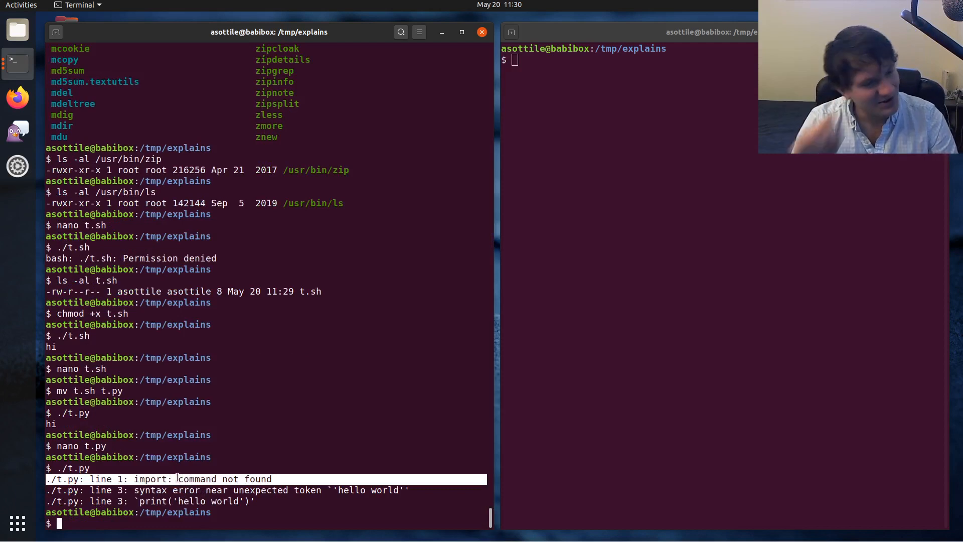
{"action": "double_click", "coordinate": [149, 478]}
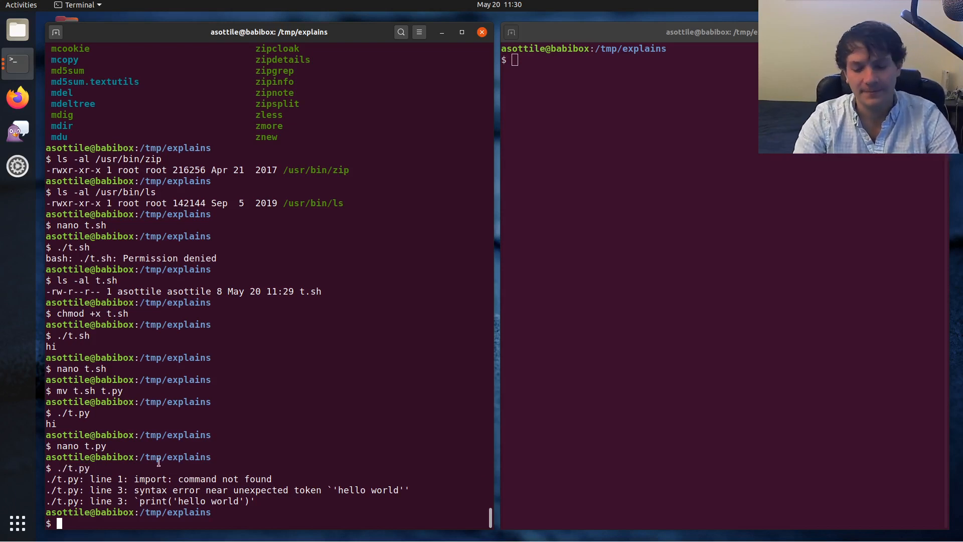
Add #!/usr/bin/python3 as the first line of t.py and save it.
{"action": "type", "text": "nano t.py"}
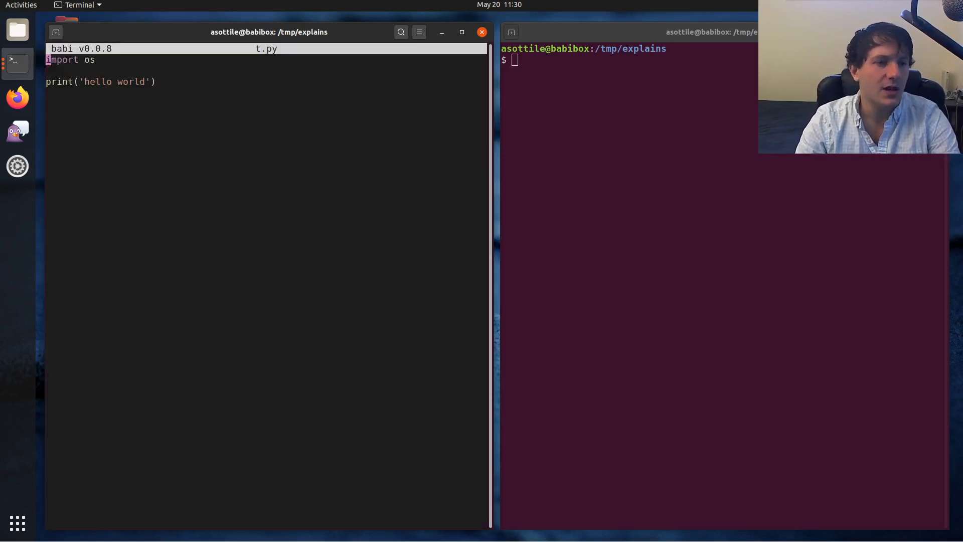
{"action": "type", "text": "#!"}
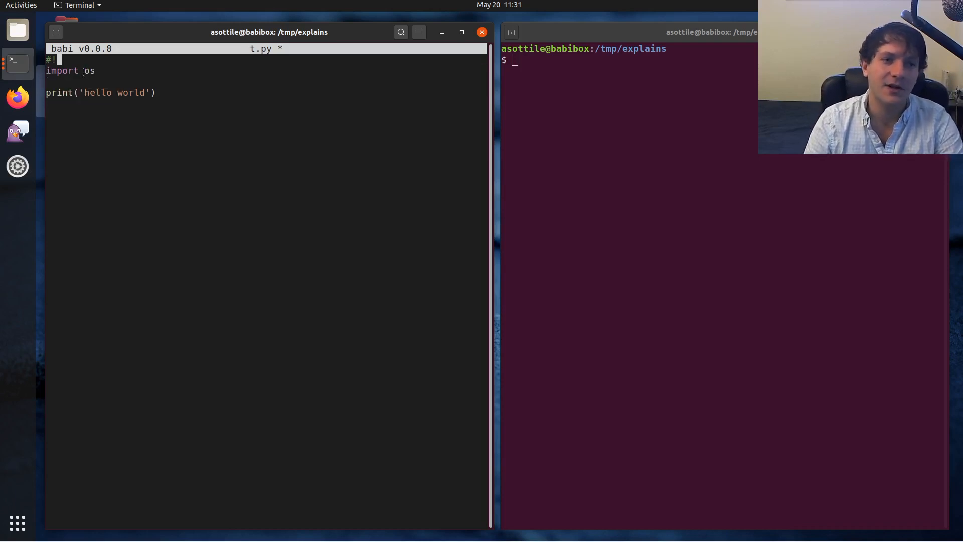
{"action": "type", "text": "/usr/"}
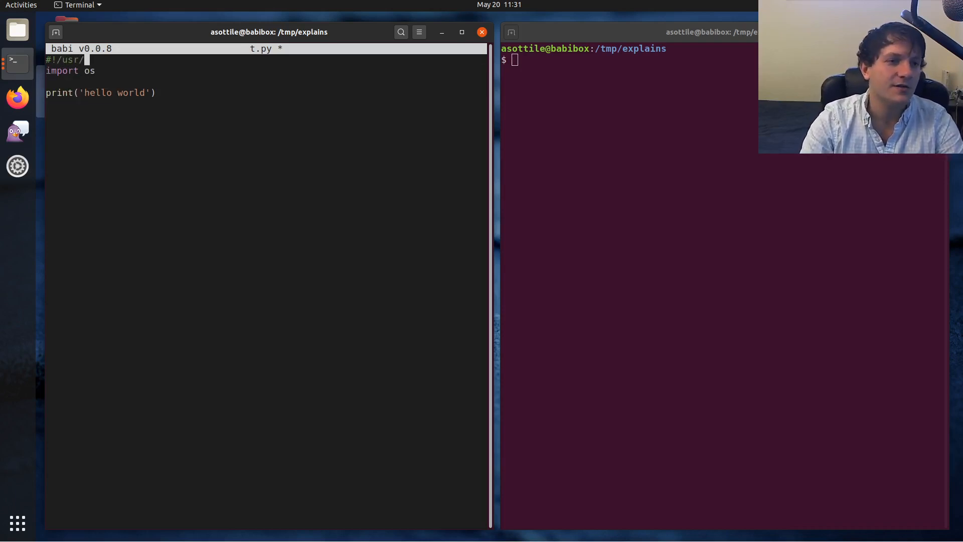
{"action": "type", "text": "bin/python3"}
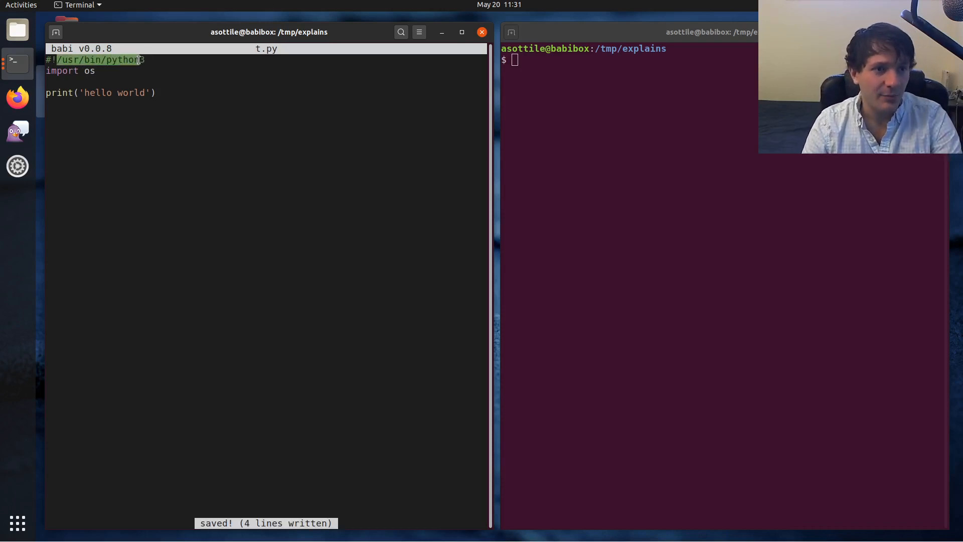
{"action": "type", "text": "3"}
{"action": "left_click", "coordinate": [624, 59]}
{"action": "type", "text": "./t.py"}
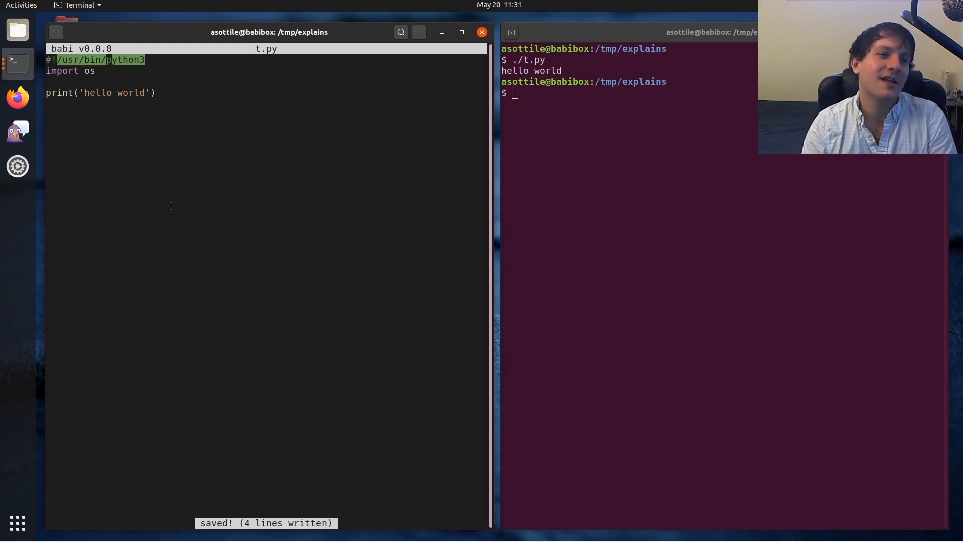
{"action": "mouse_move", "coordinate": [189, 92]}
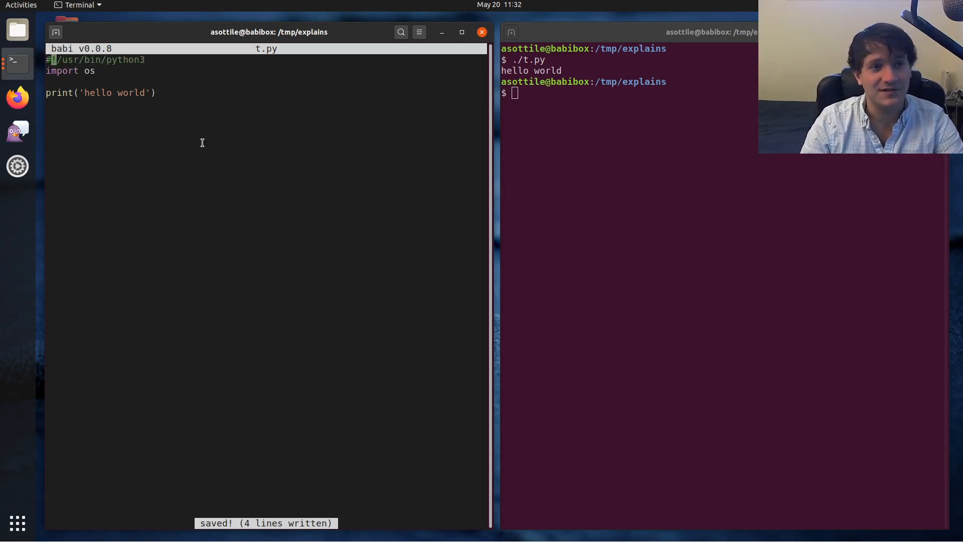
Run env to list the current environment variables.
{"action": "type", "text": "env"}
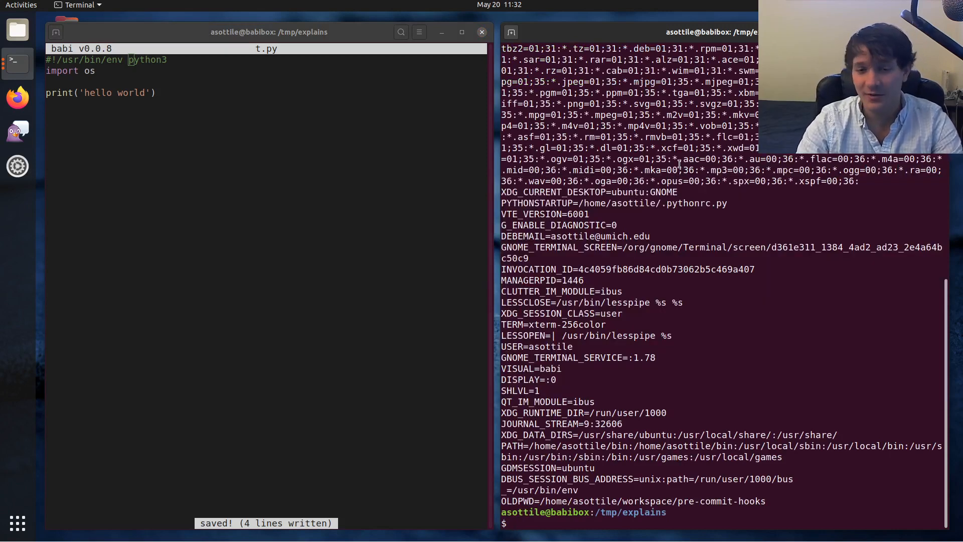
Run env X=1 bash -c 'echo $X' and then with X=124 to echo the passed value.
{"action": "type", "text": "env"}
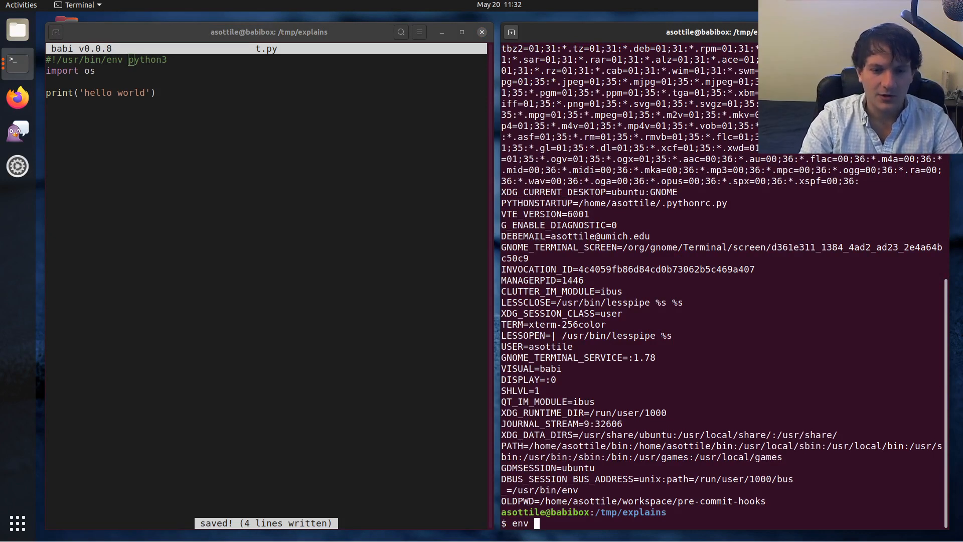
{"action": "type", "text": "X=1 bash -c 'echo $X"}
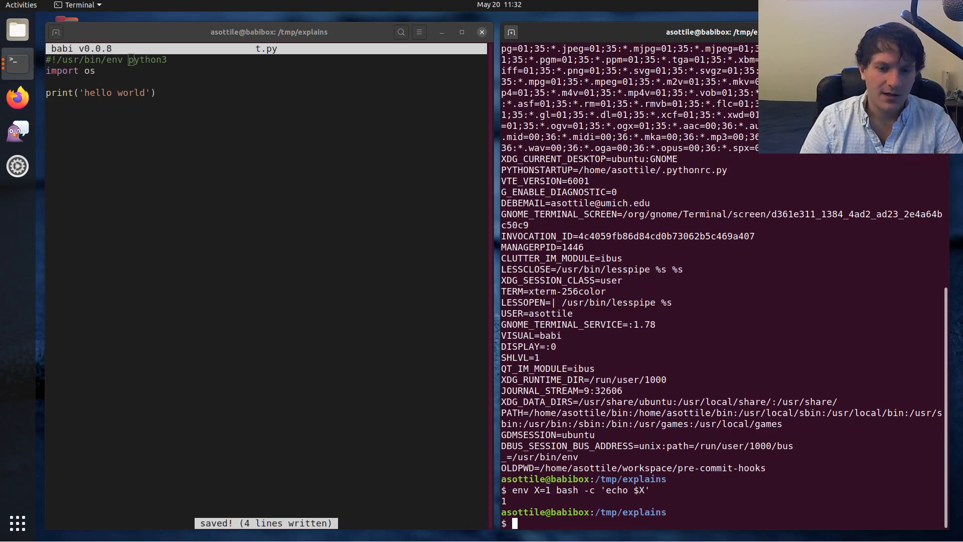
{"action": "type", "text": "env X=1 bash -c 'echo $X'"}
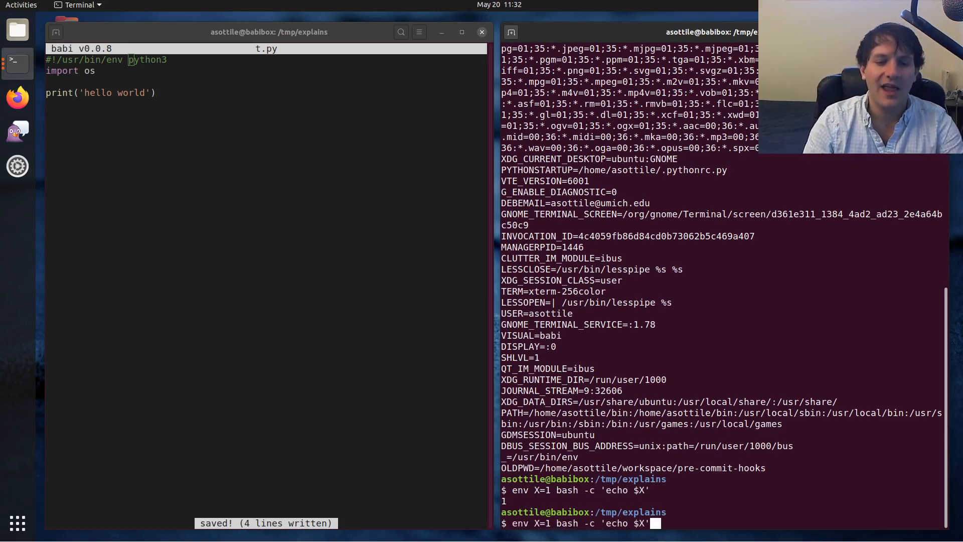
{"action": "type", "text": "a"}
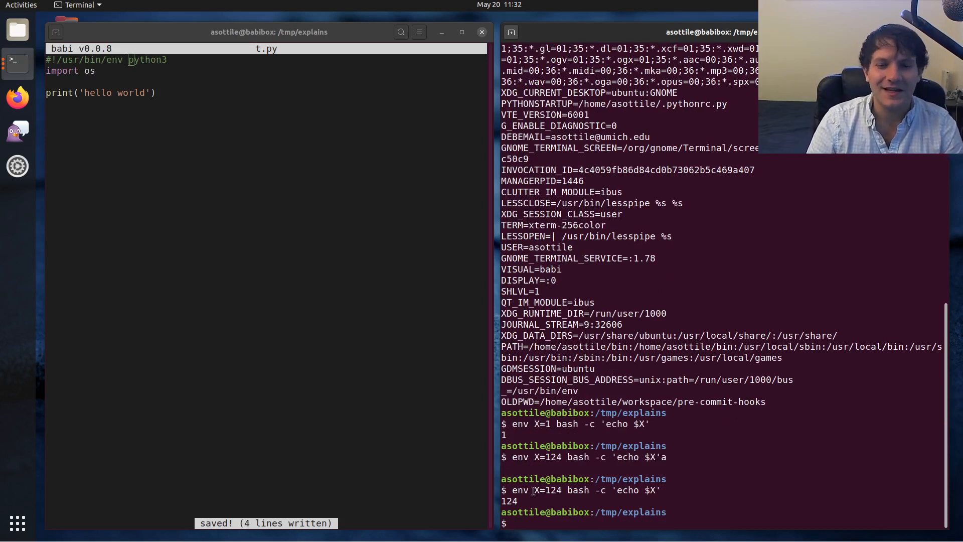
{"action": "double_click", "coordinate": [546, 490]}
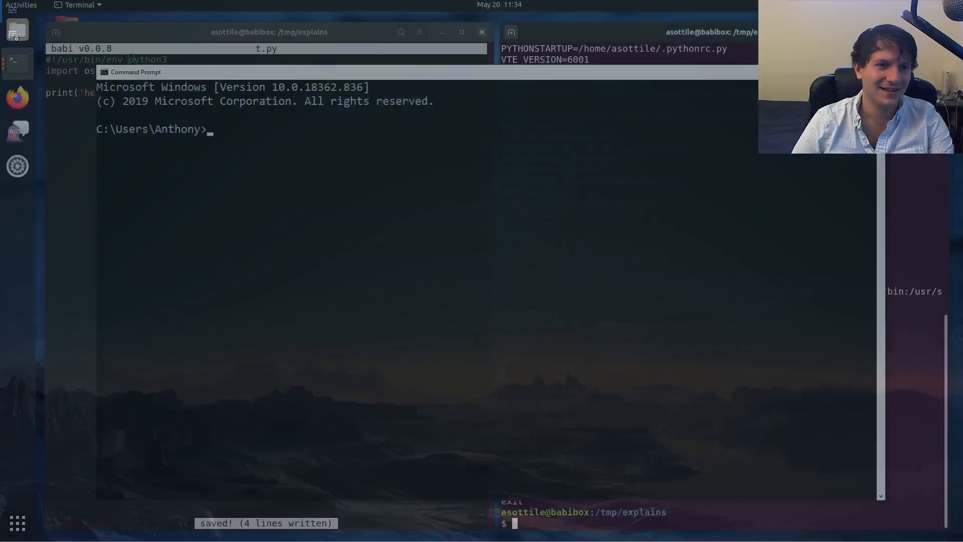
List the home folder and show echo $PATH printing literally while echo %PATH% expands.
{"action": "type", "text": "ls"}
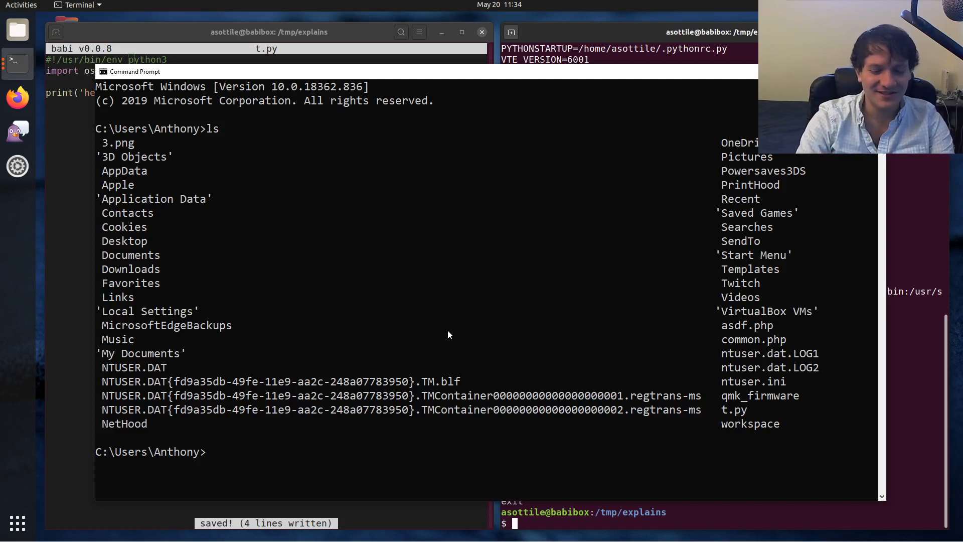
{"action": "type", "text": "echo"}
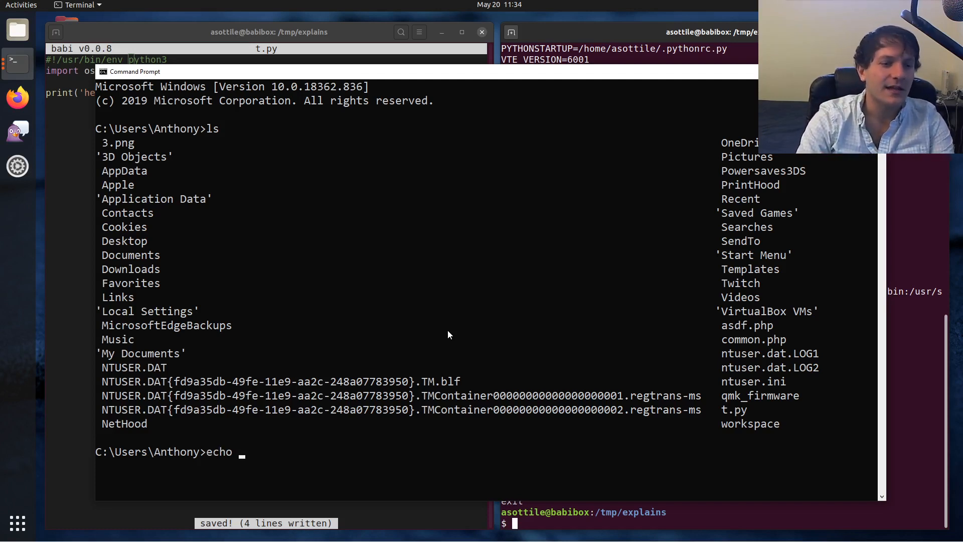
{"action": "type", "text": "$PATH"}
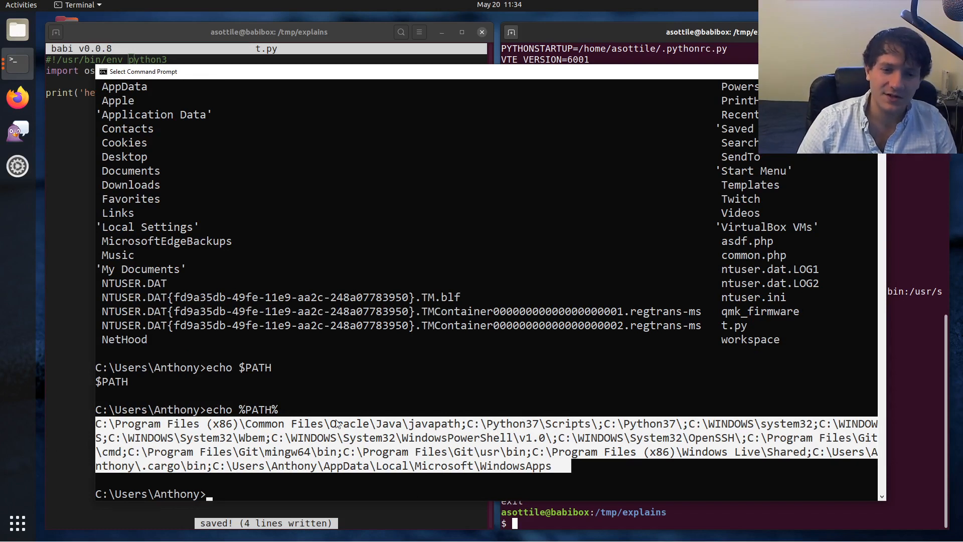
{"action": "mouse_move", "coordinate": [540, 447]}
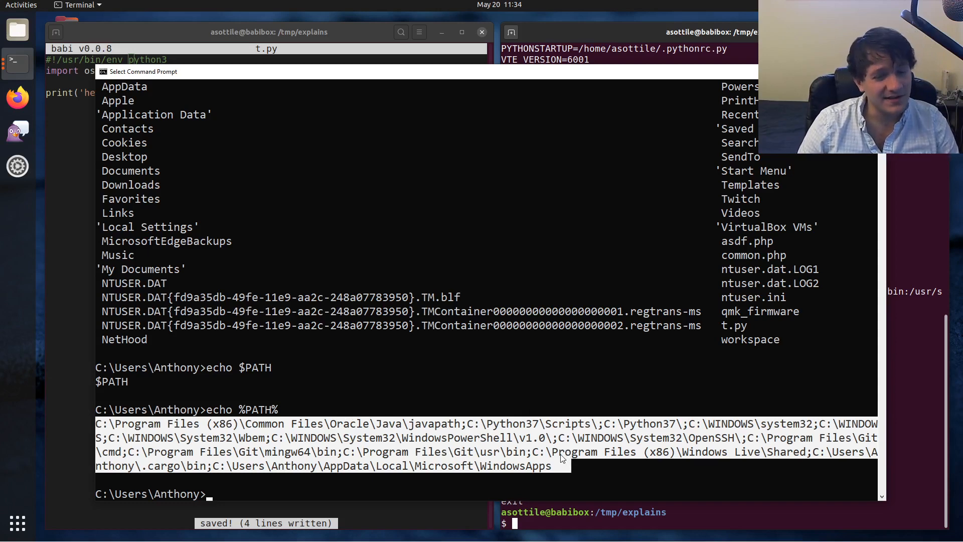
{"action": "mouse_move", "coordinate": [549, 454]}
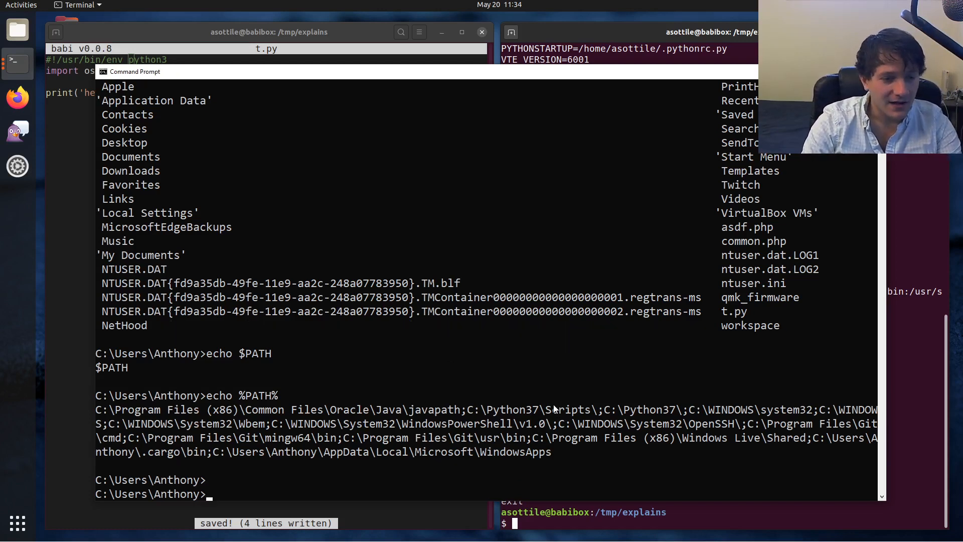
Print %PATHEXT% with its .PY entry and cat t.py's one-line sys.argv print.
{"action": "type", "text": "echo %PATHEXT%$"}
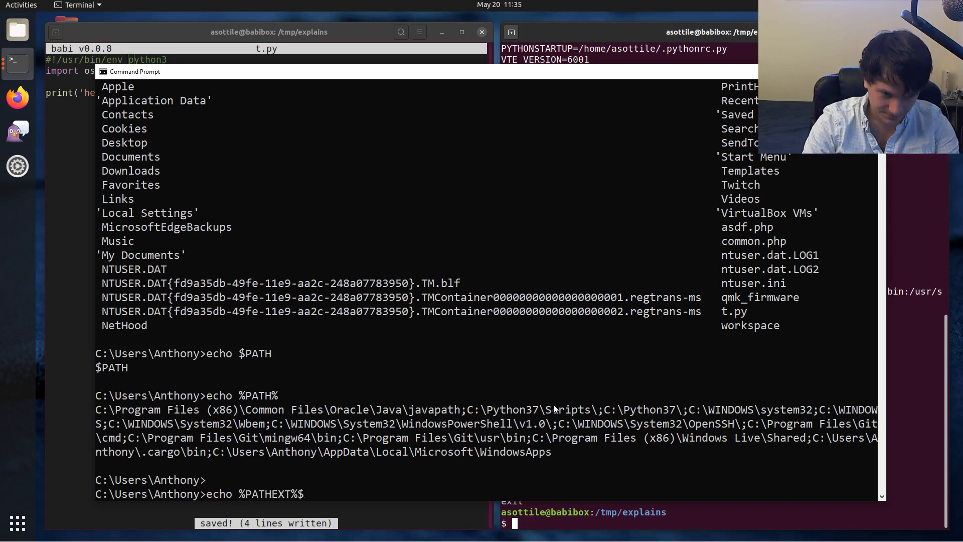
{"action": "key", "text": "Return"}
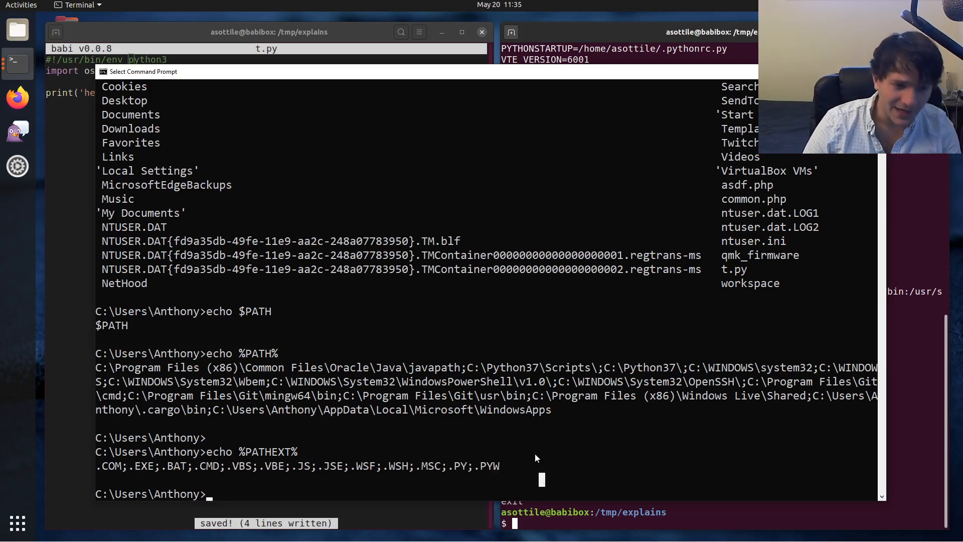
{"action": "type", "text": "cat"}
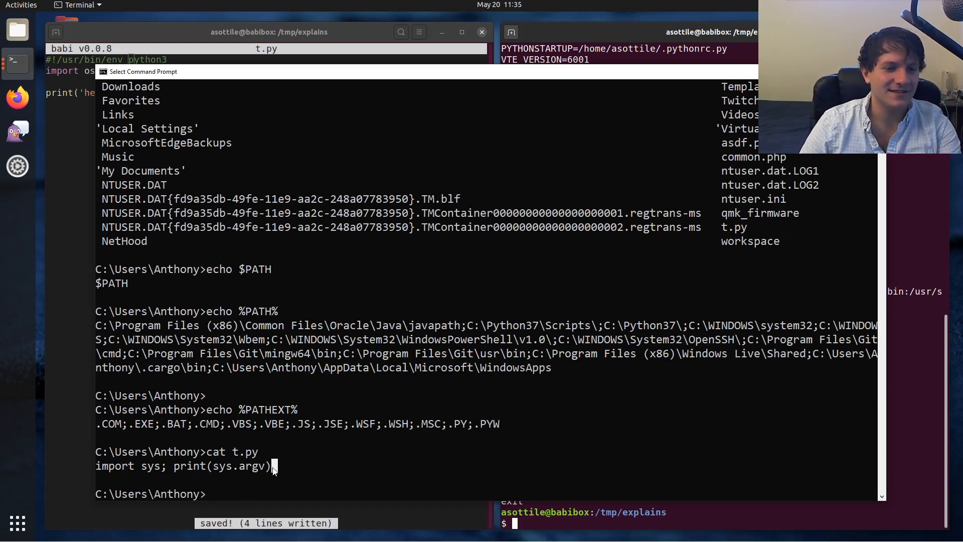
Run t.py by name alone, dismiss the no-associated-app warning, ending with cannot execute.
{"action": "type", "text": "t.py"}
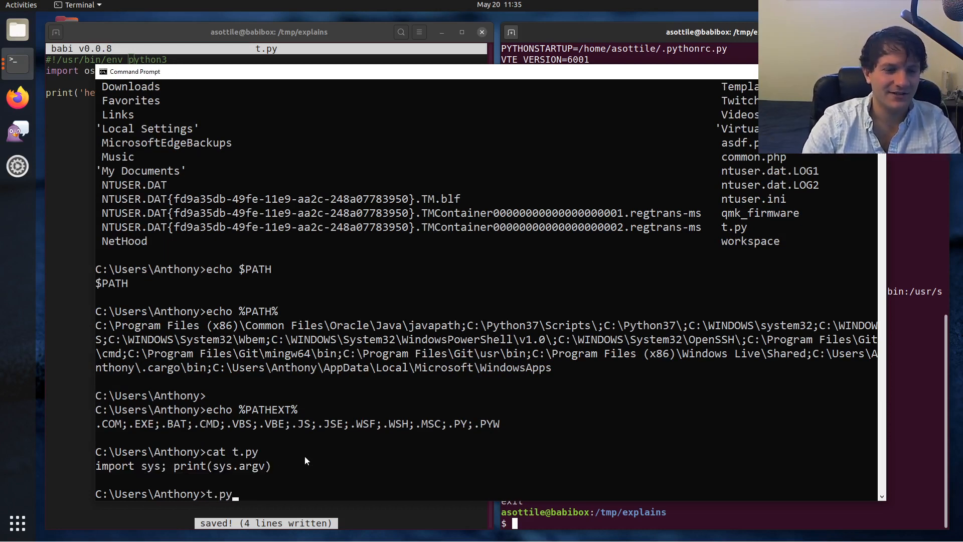
{"action": "key", "text": "Return"}
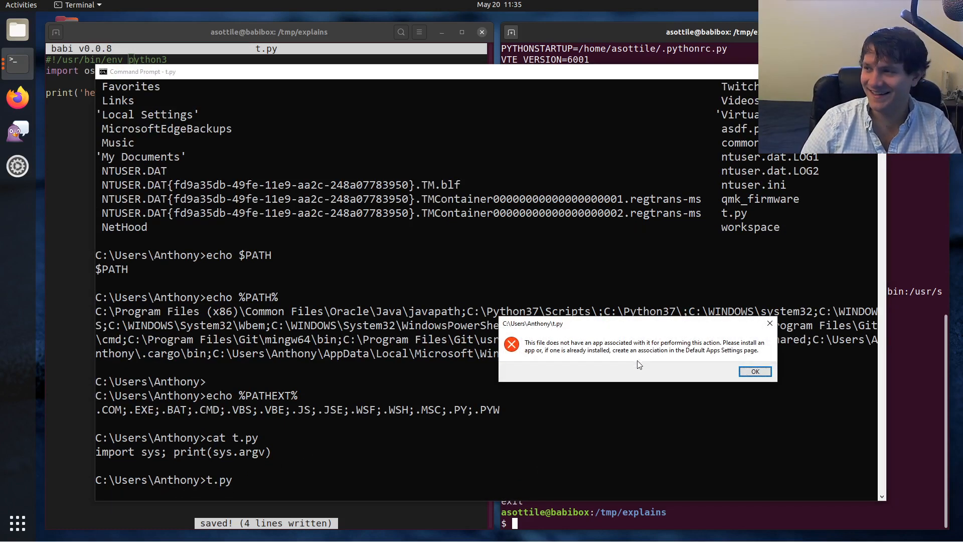
{"action": "mouse_move", "coordinate": [560, 372]}
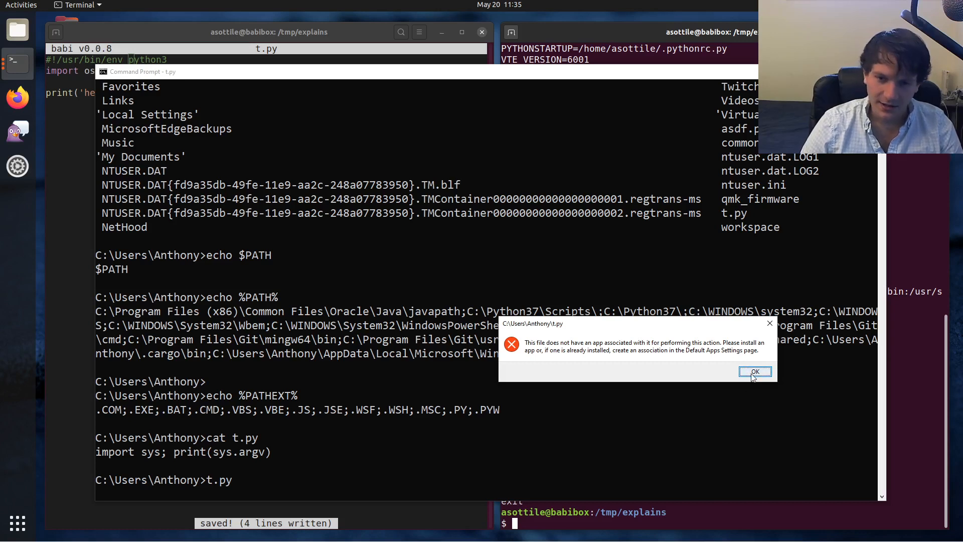
{"action": "mouse_move", "coordinate": [756, 376]}
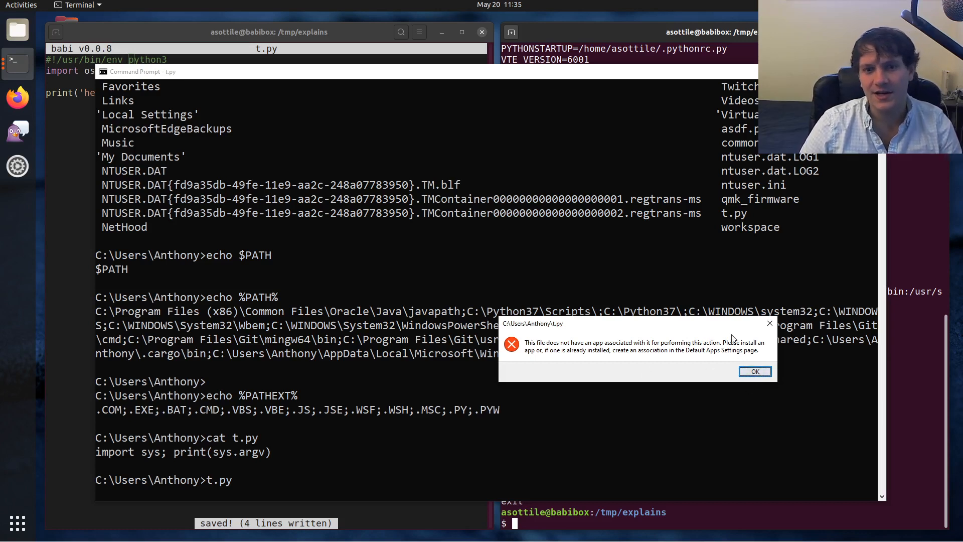
{"action": "mouse_move", "coordinate": [729, 342]}
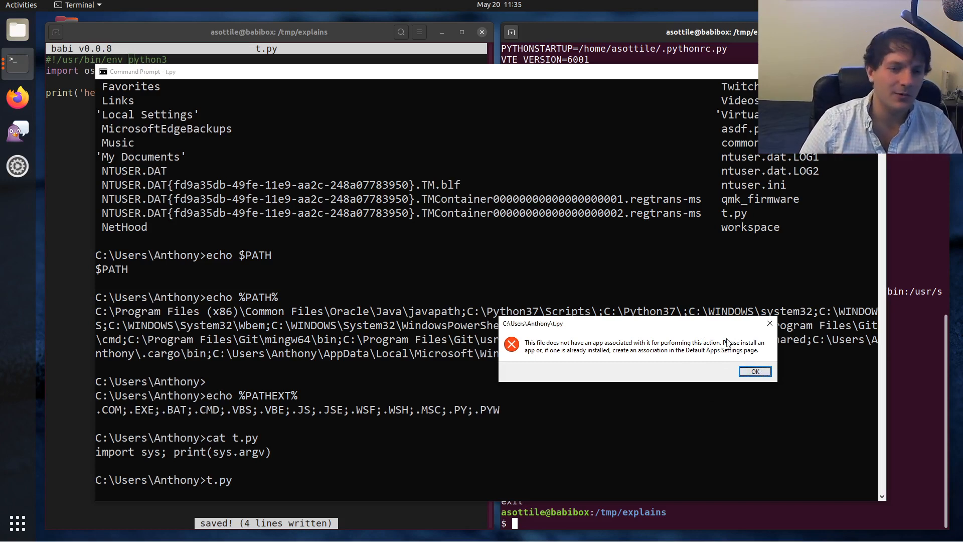
{"action": "left_click", "coordinate": [754, 371]}
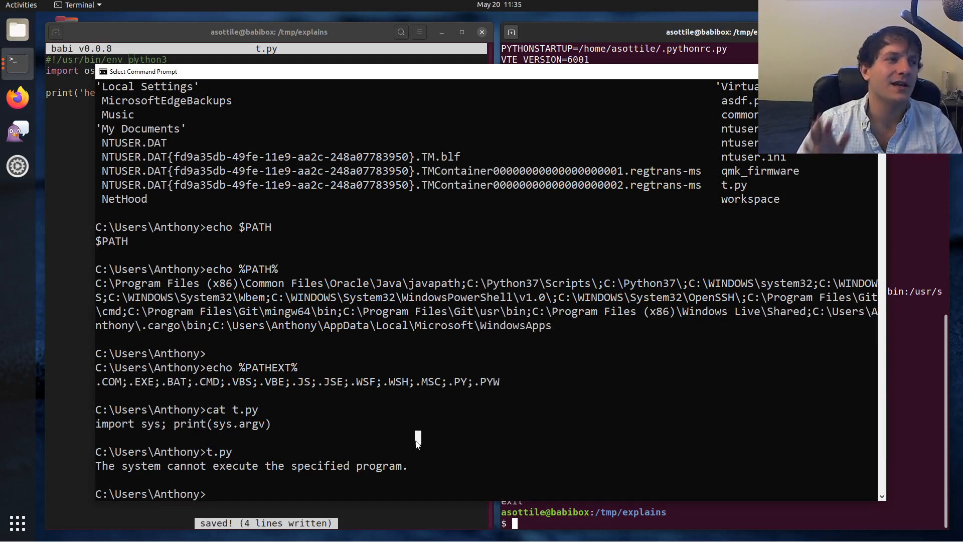
{"action": "mouse_move", "coordinate": [387, 452]}
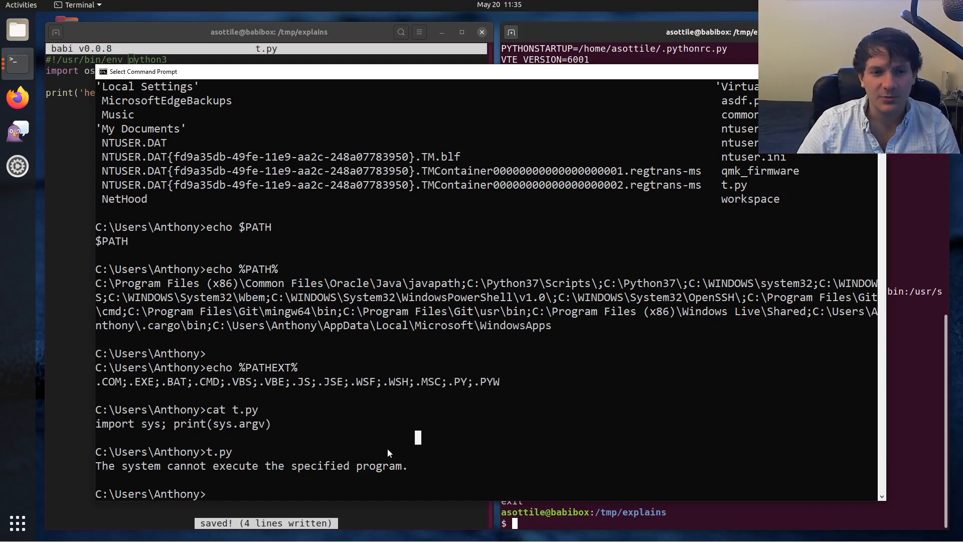